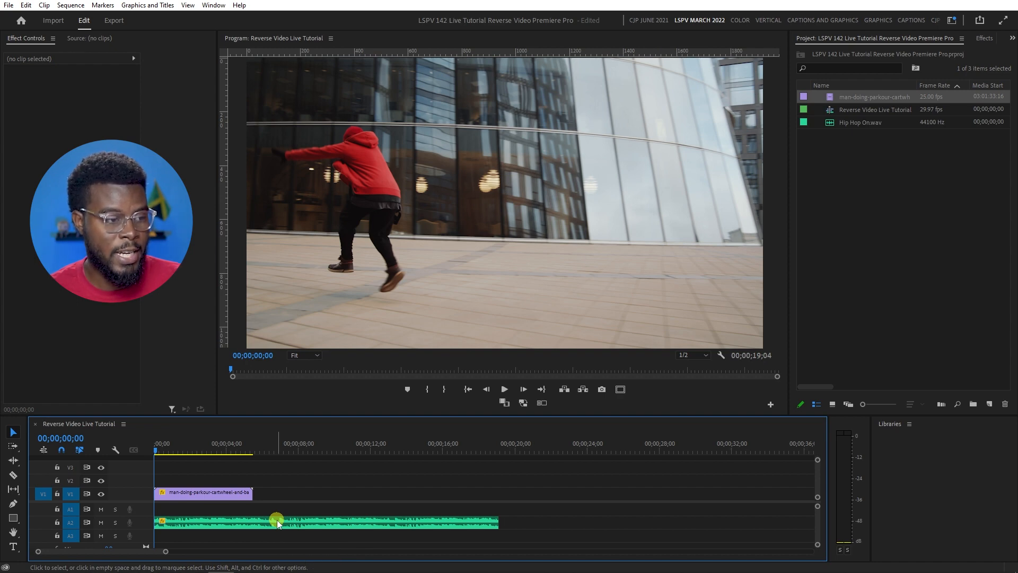
- Play and scrub the timeline until the playhead rests on the beat at 00;00;03;10, then mark it
key("space")
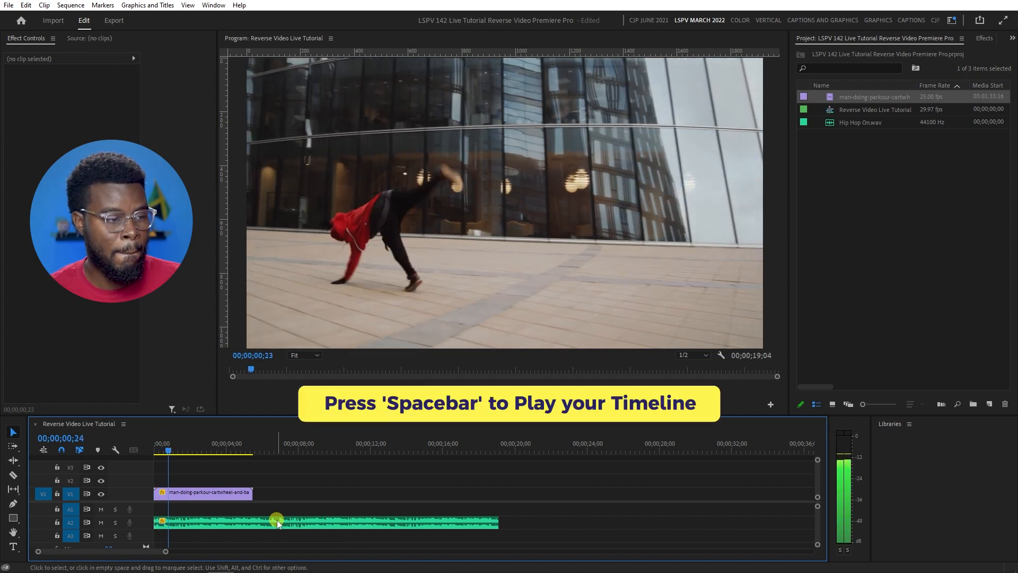
key("space")
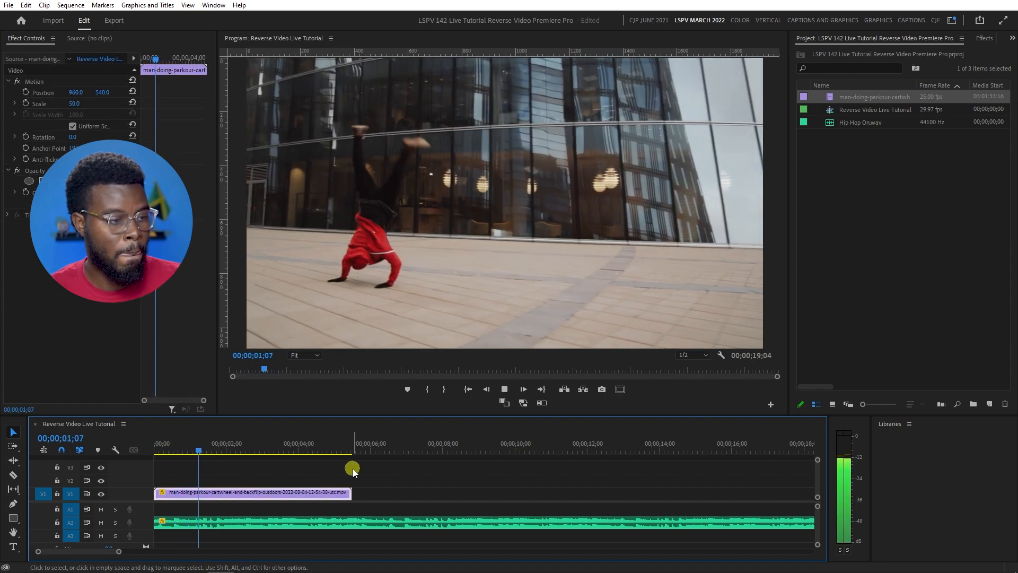
left_click(504, 388)
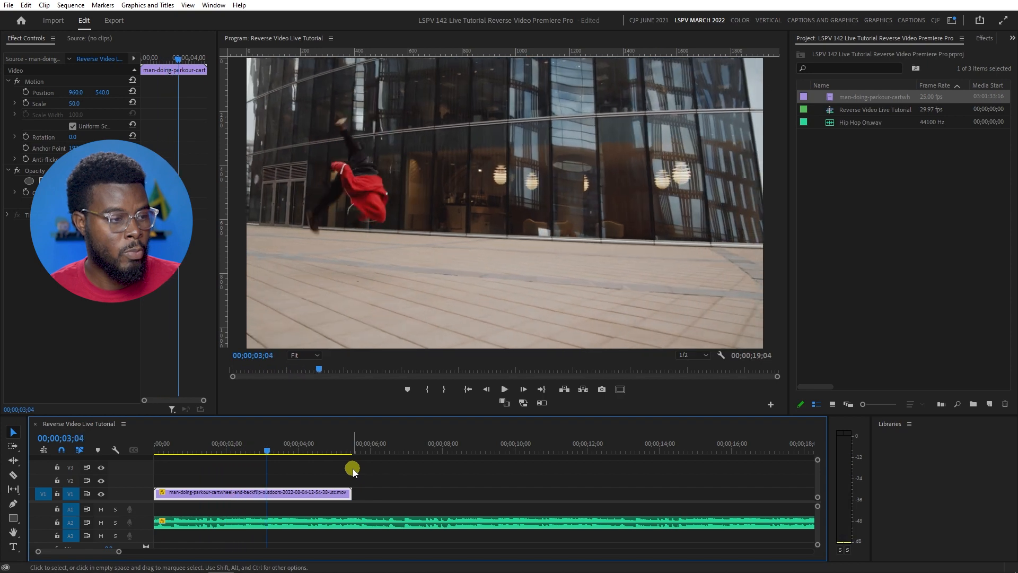
left_click_drag(352, 449, 267, 450)
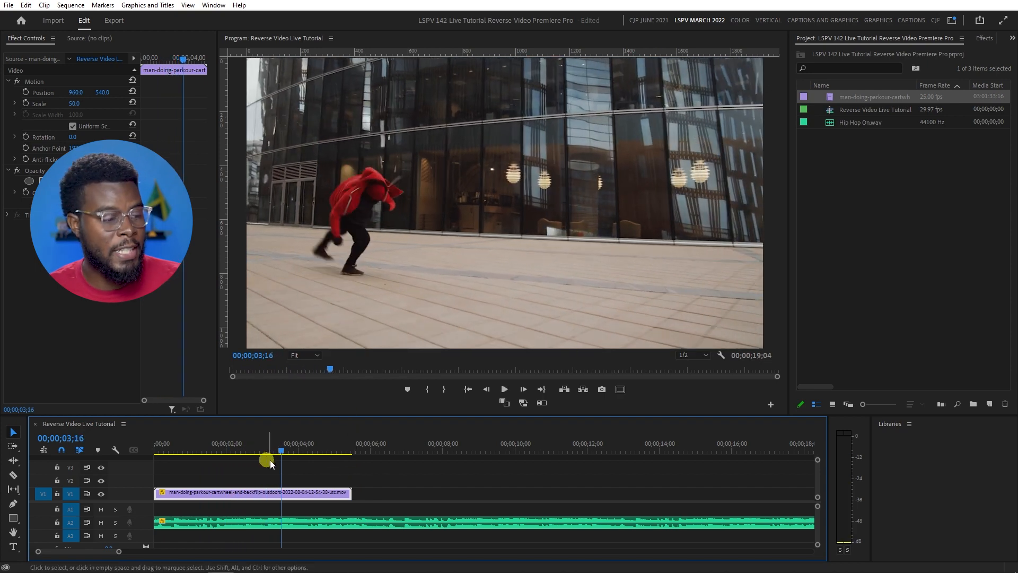
left_click_drag(268, 461, 306, 467)
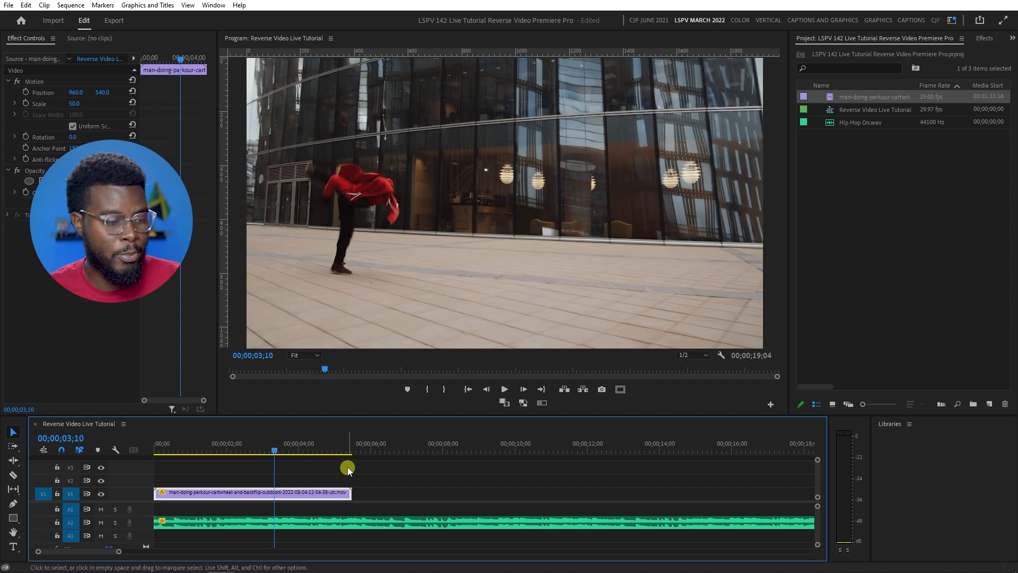
key("m")
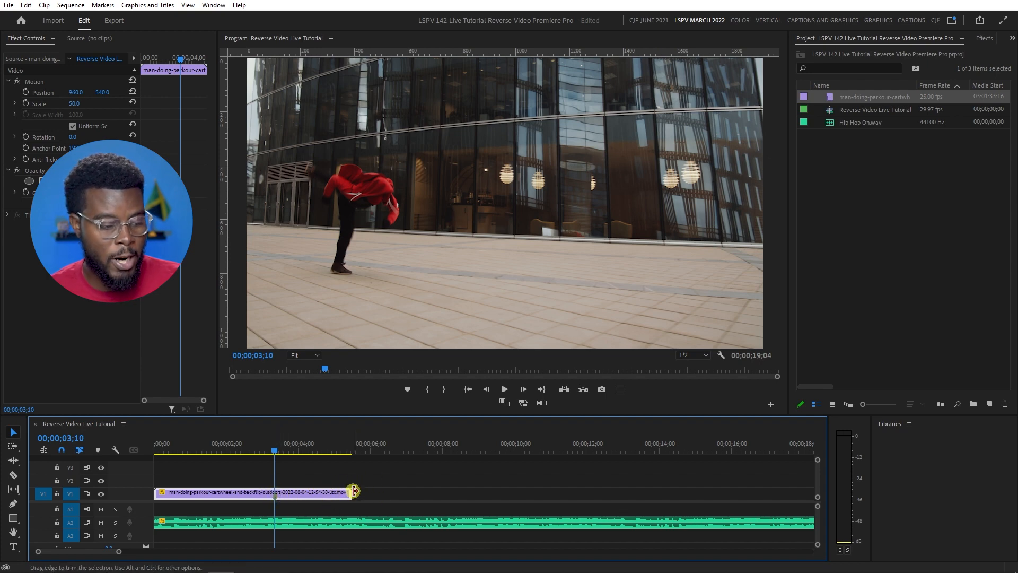
- Trim the cartwheel clip's end back to the beat and select the duplicate placed after it
left_click_drag(354, 491, 280, 491)
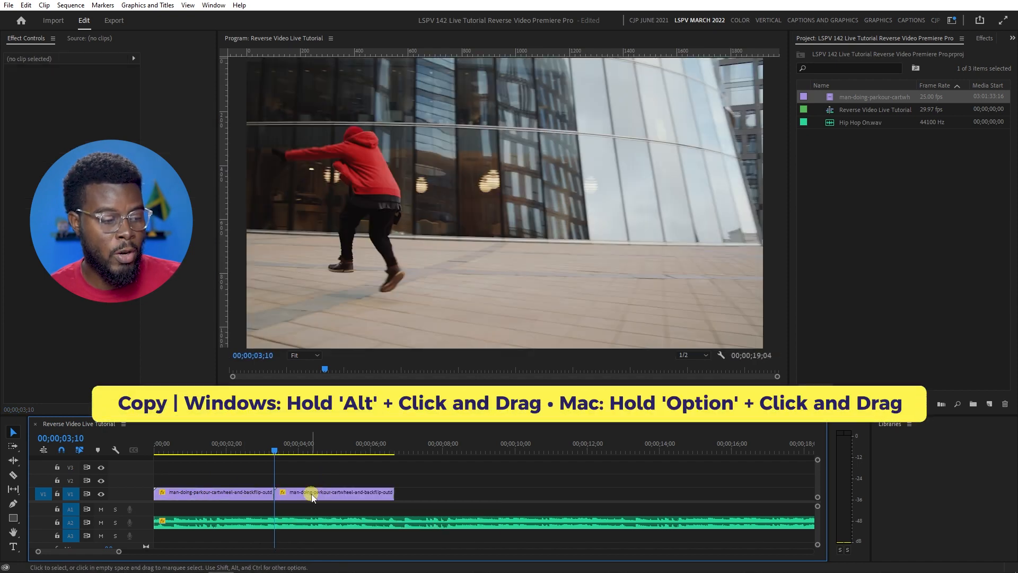
left_click(337, 493)
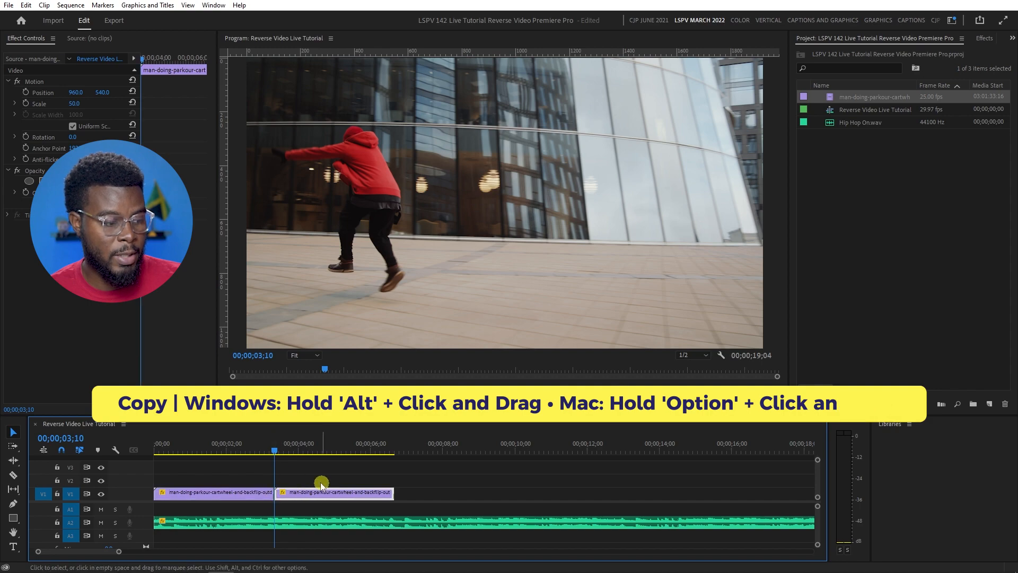
- Apply the Rose label to the duplicate cartwheel clip
right_click(322, 492)
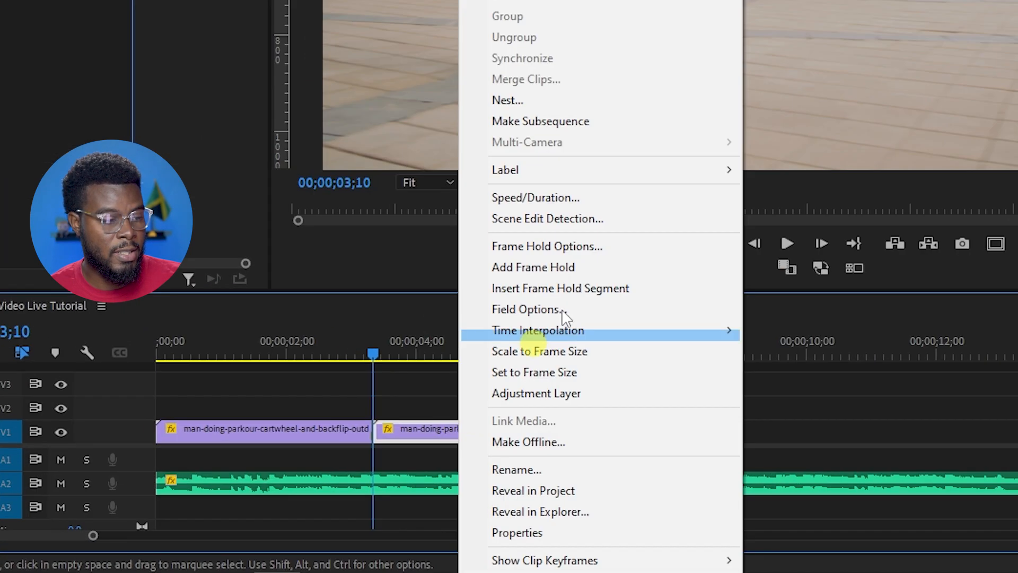
mouse_move(505, 170)
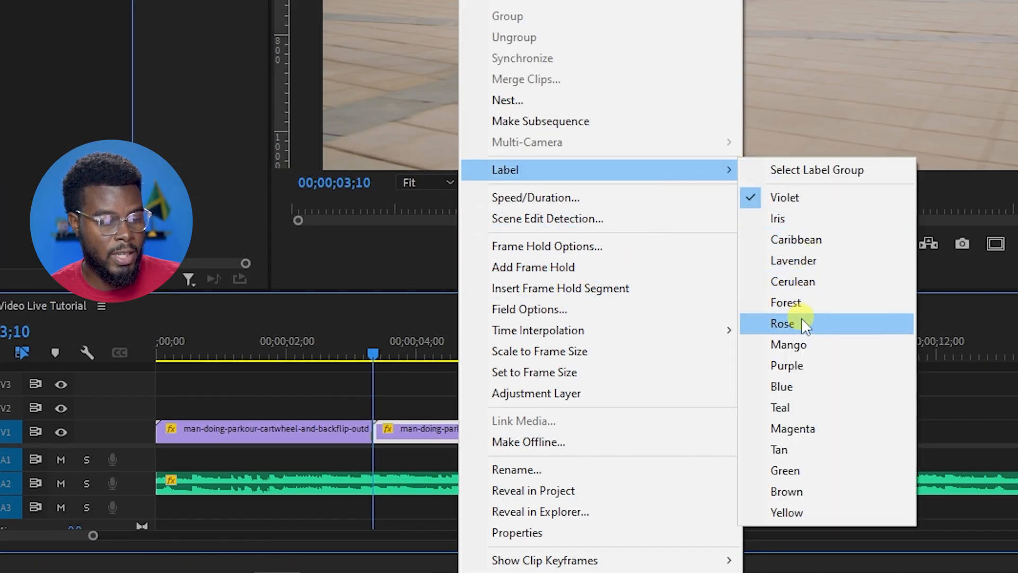
left_click(783, 323)
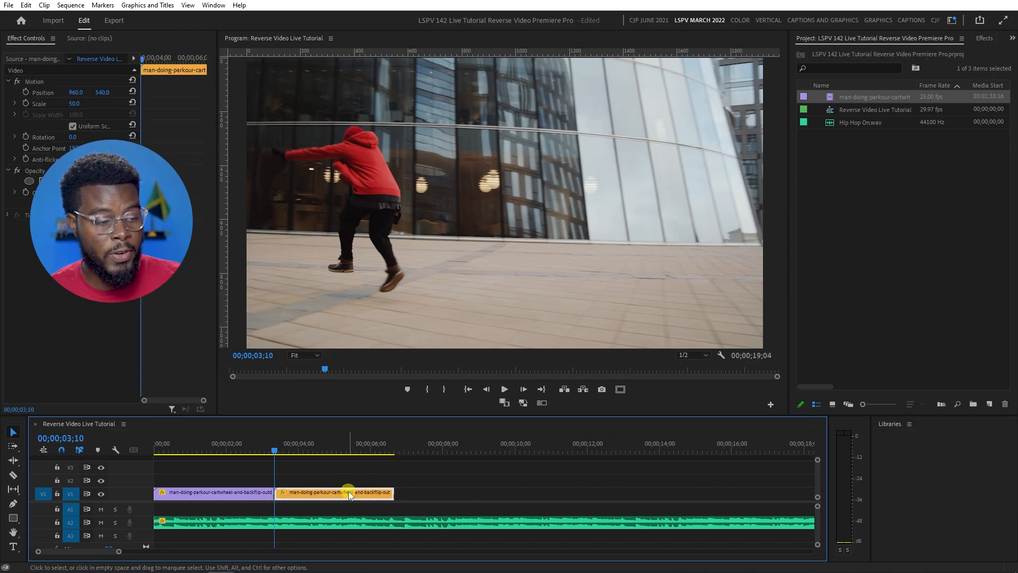
- Enable Reverse Speed in Speed/Duration so the duplicate plays backward at 100%
right_click(351, 492)
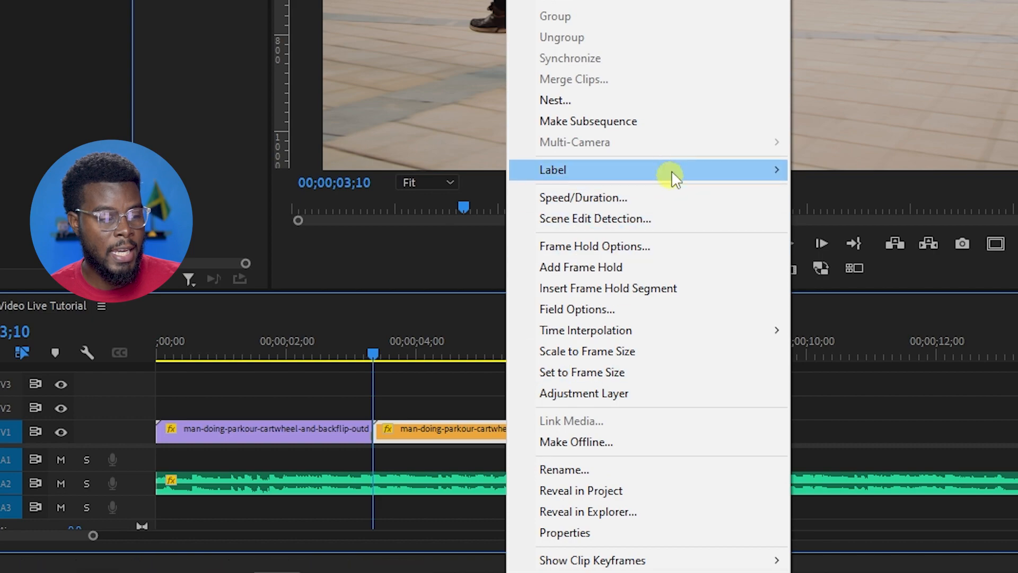
left_click(583, 198)
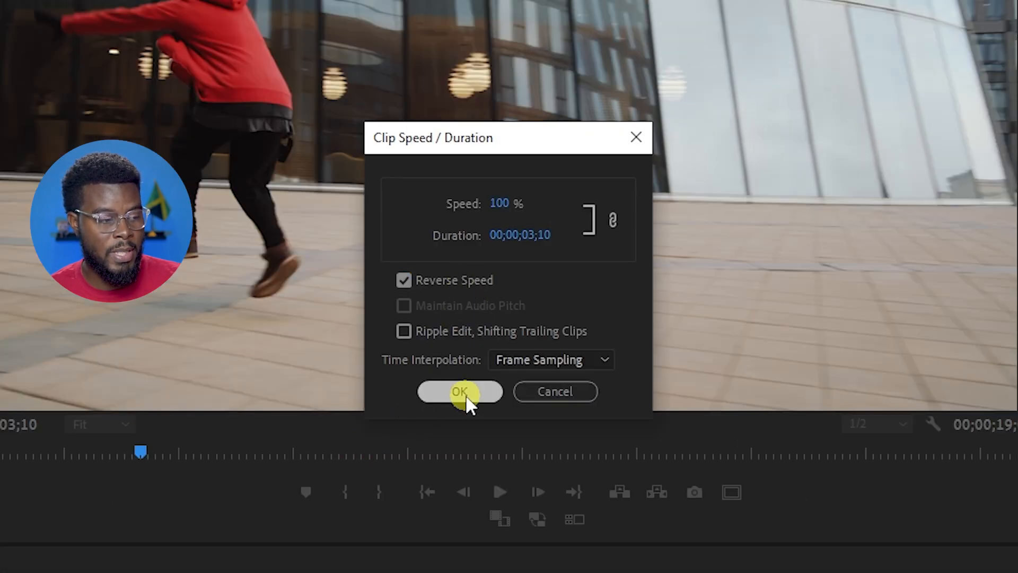
left_click(459, 392)
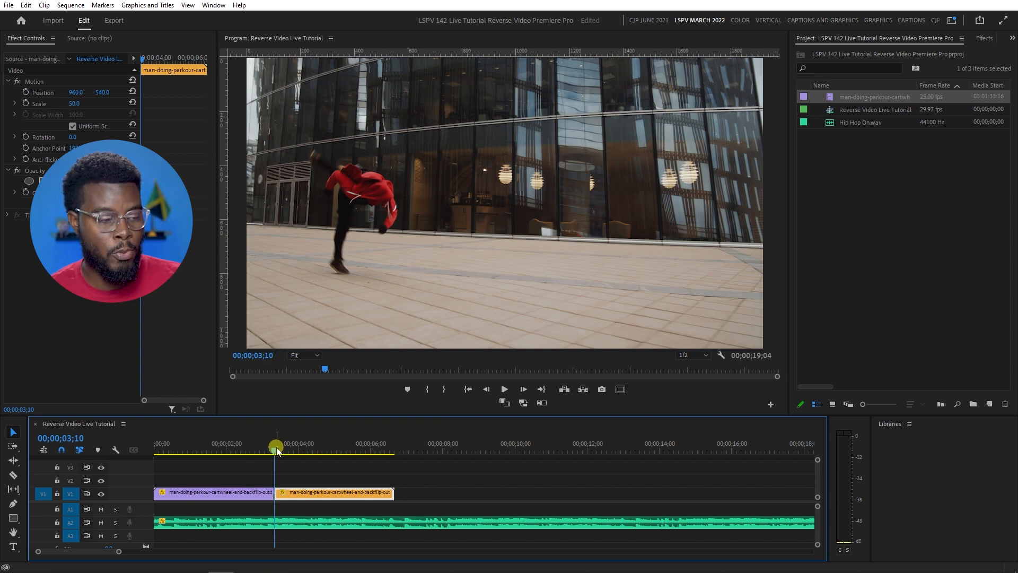
left_click_drag(276, 451, 236, 451)
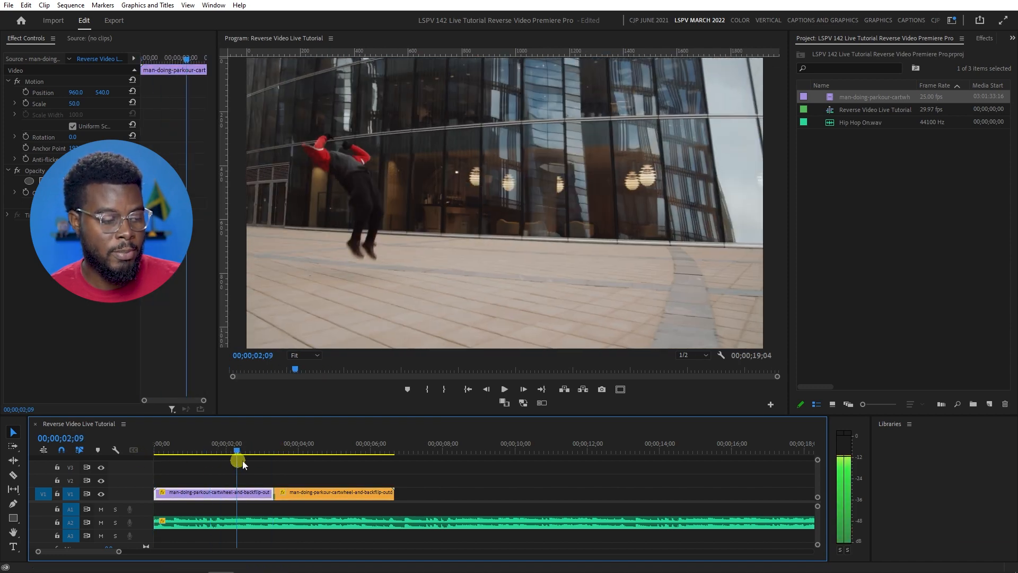
key("space")
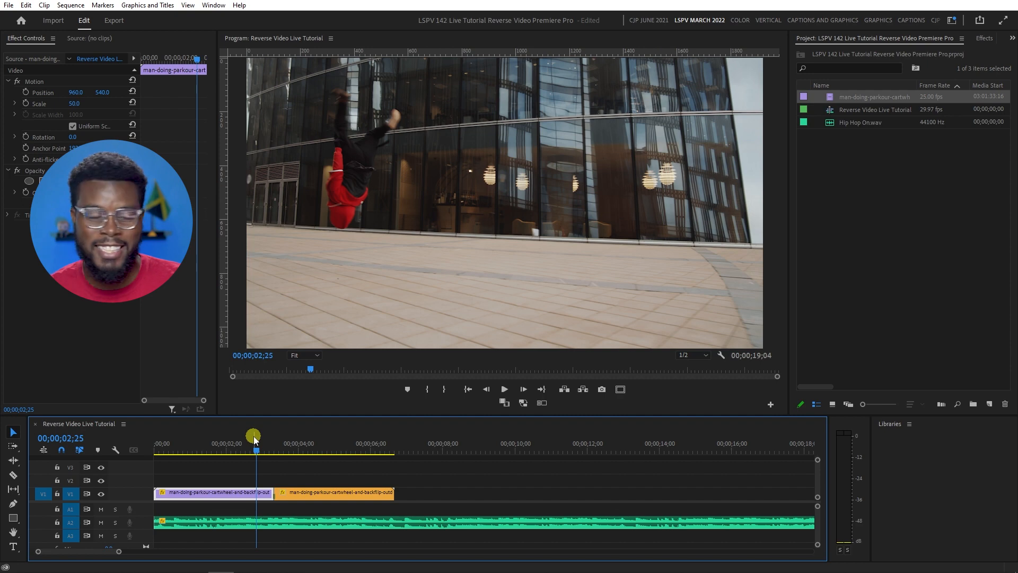
left_click(476, 485)
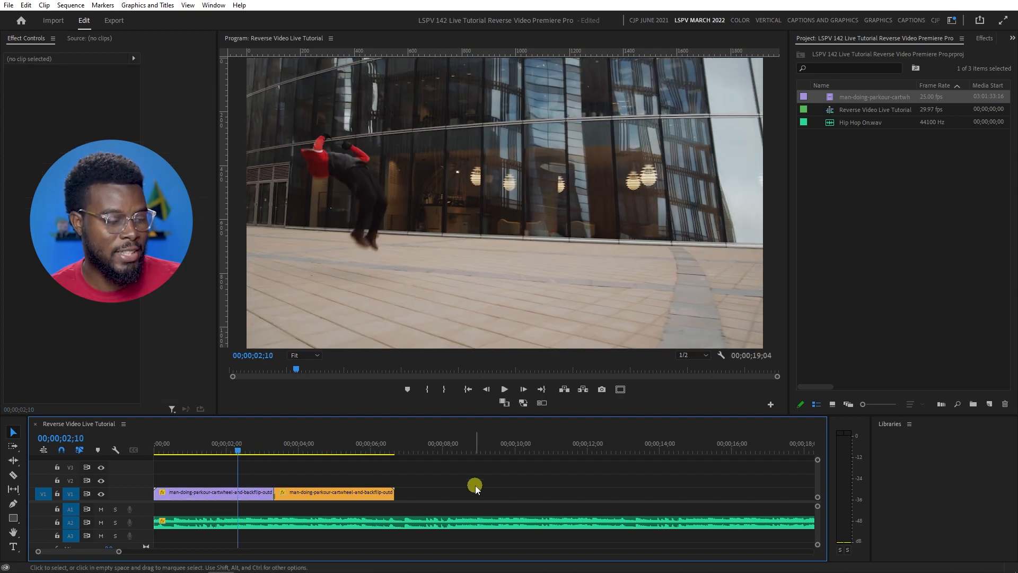
left_click(505, 388)
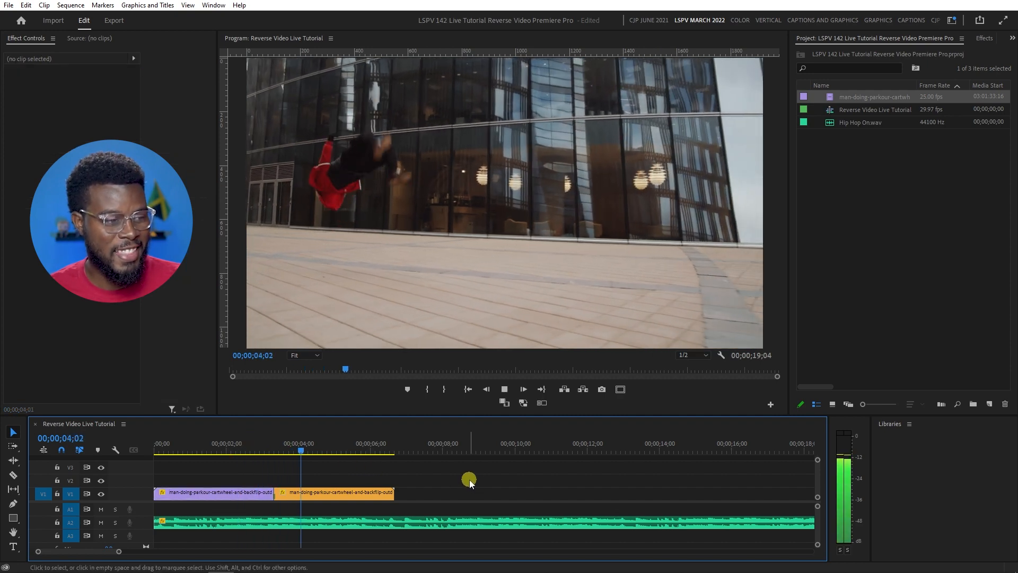